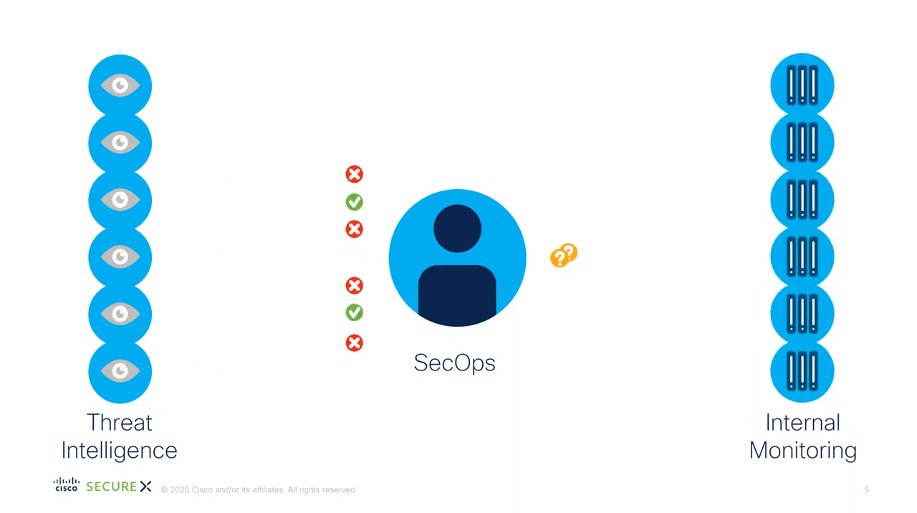
- Advance through the SecOps monitoring and Policy and Enforcement builds to reach the Modules slide
{"action": "key", "text": "Right"}
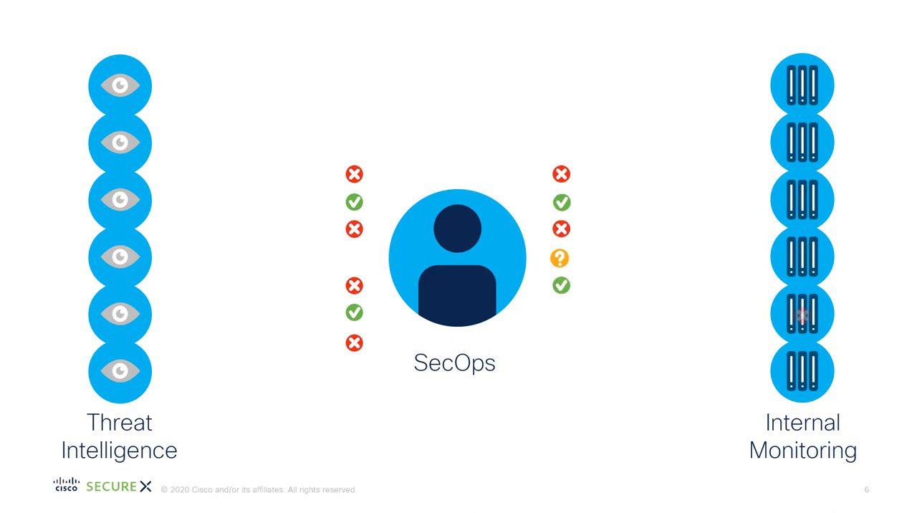
{"action": "key", "text": "Right"}
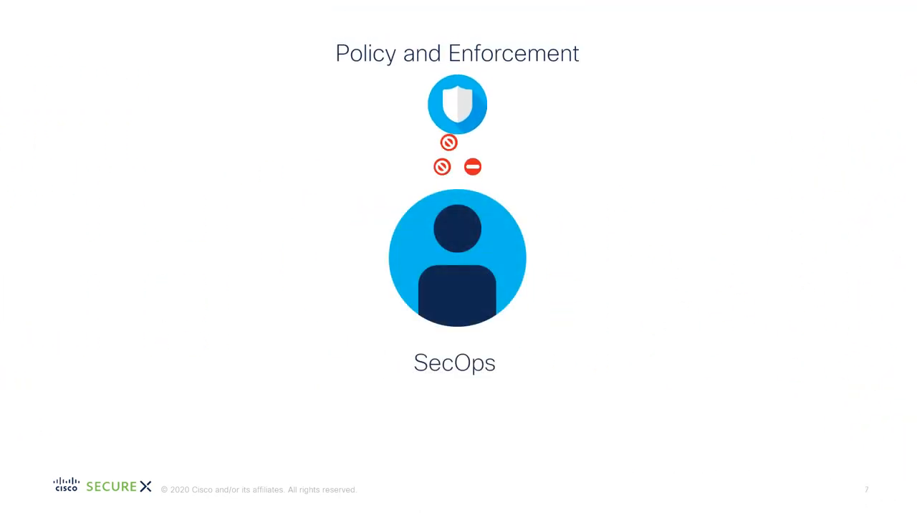
{"action": "key", "text": "Right"}
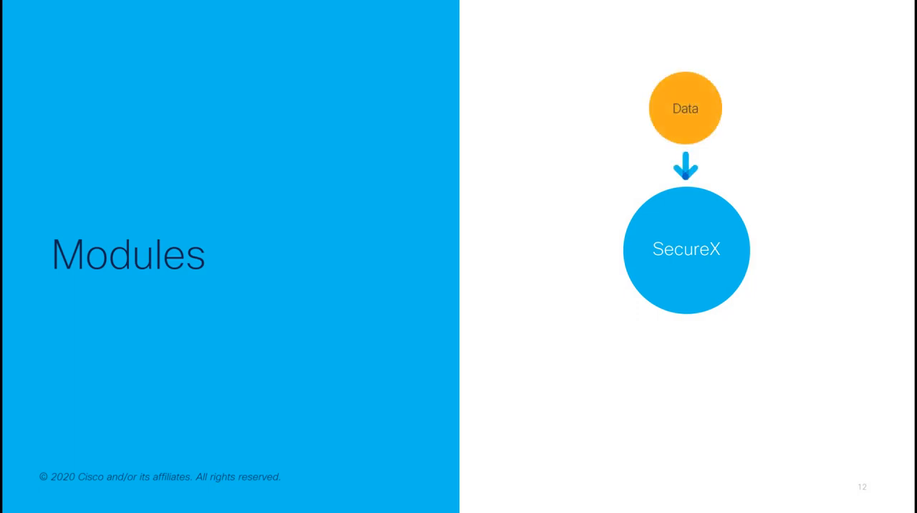
- Build out the full modules diagram and continue to the Relay Modules slide
{"action": "key", "text": "Right"}
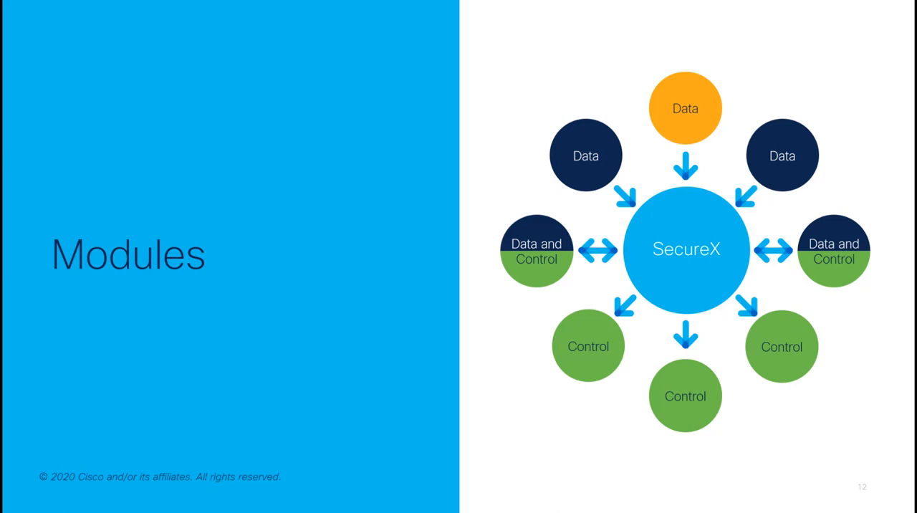
{"action": "key", "text": "Right"}
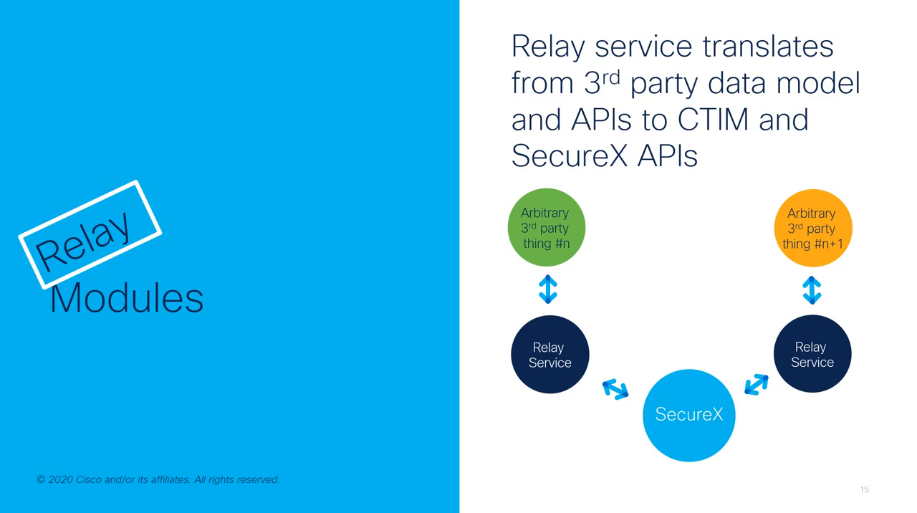
- Advance to the SecOps diagram linking relays to File Analysis, Domain and IP reputation sources
{"action": "key", "text": "Right"}
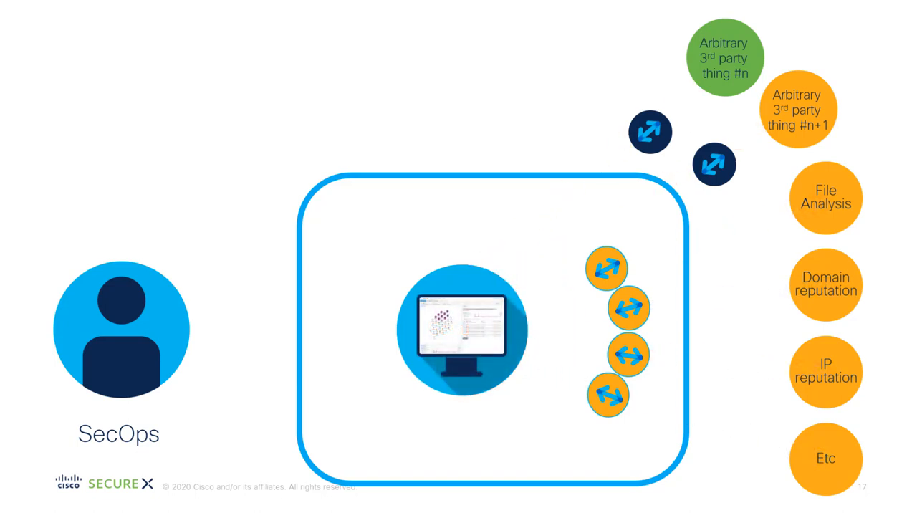
- Move past the GitHub/AWS slide to the six-item Main Installation Steps slide
{"action": "key", "text": "Right"}
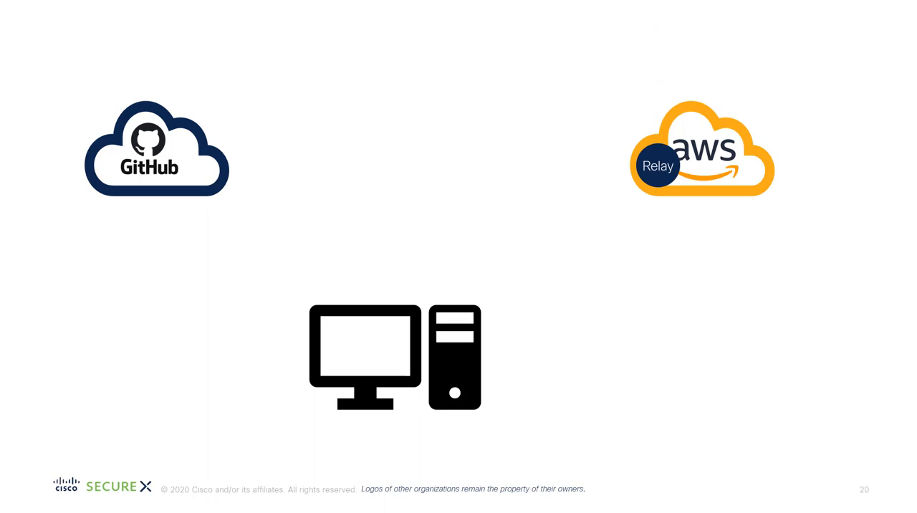
{"action": "key", "text": "Right"}
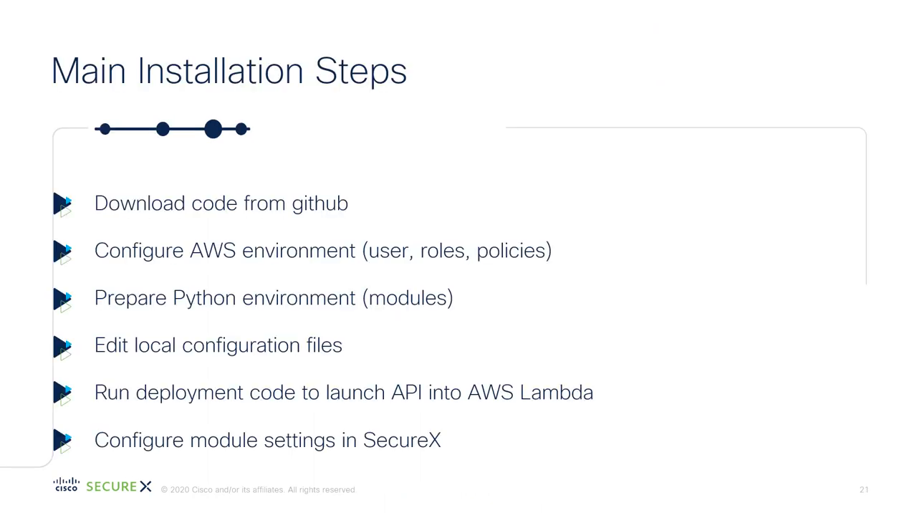